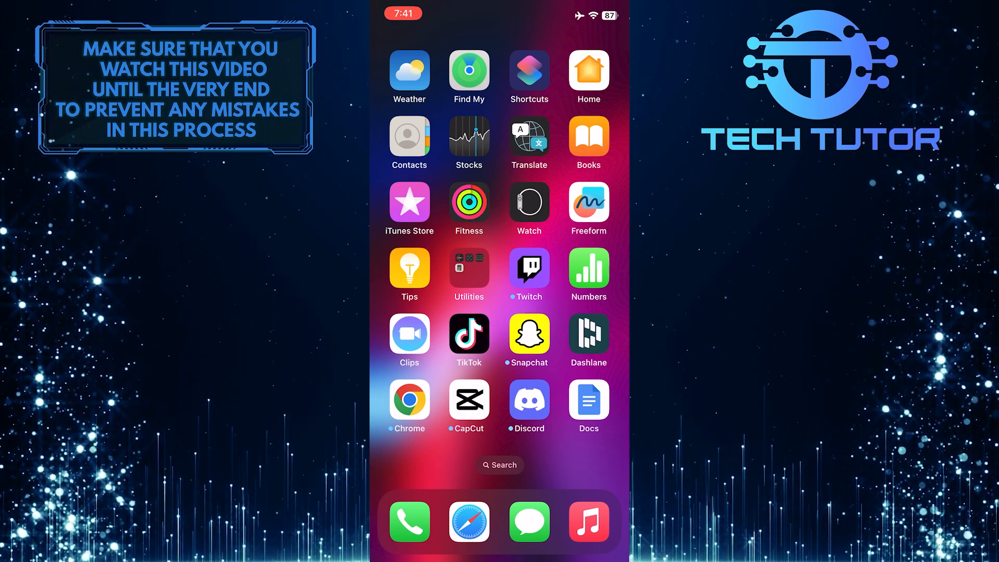
Step: Launch TikTok from the home screen to land on the For You feed
{"action": "left_click", "coordinate": [468, 334]}
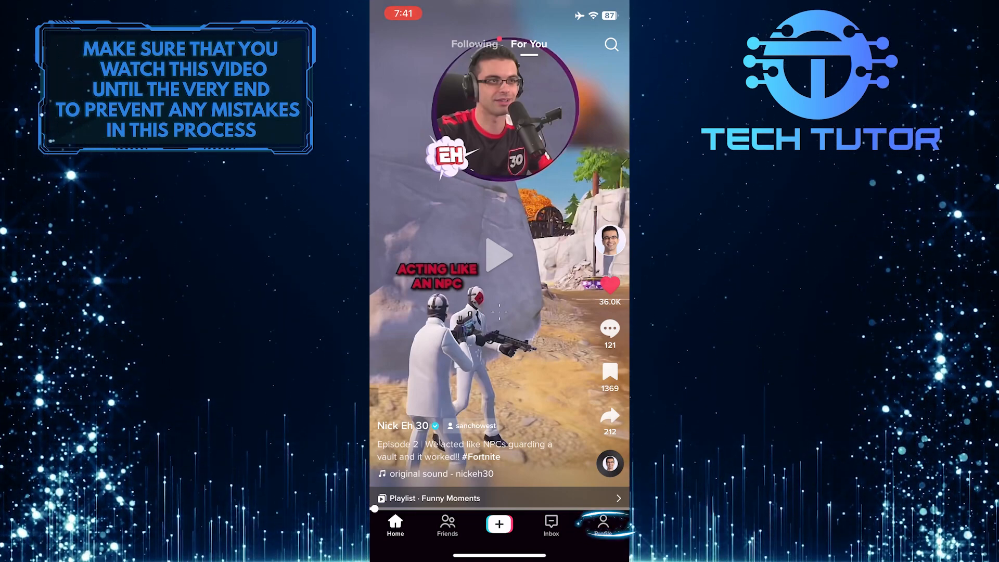
Step: Go to the own profile and reach Settings and privacy from its options sheet
{"action": "left_click", "coordinate": [604, 525]}
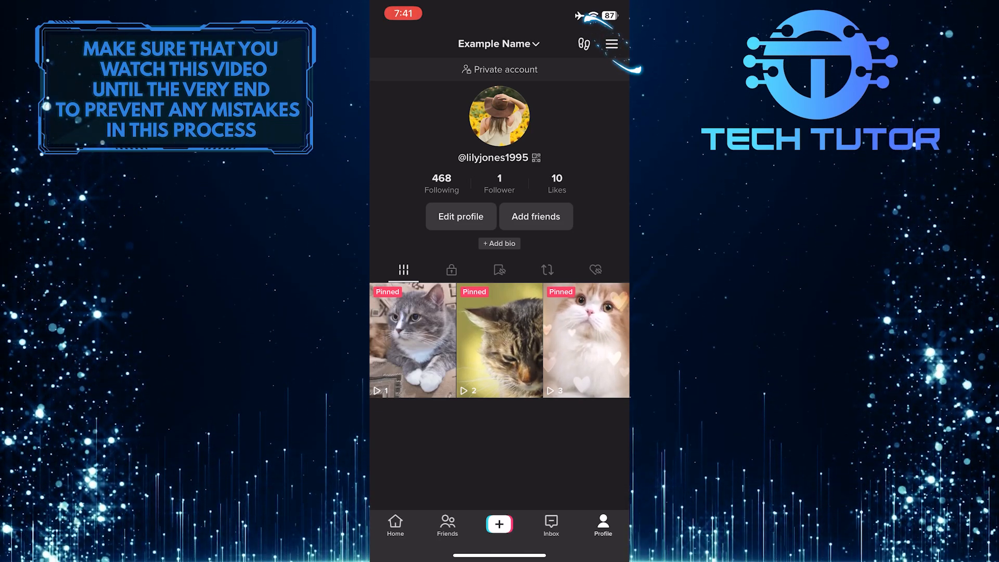
{"action": "left_click", "coordinate": [610, 43]}
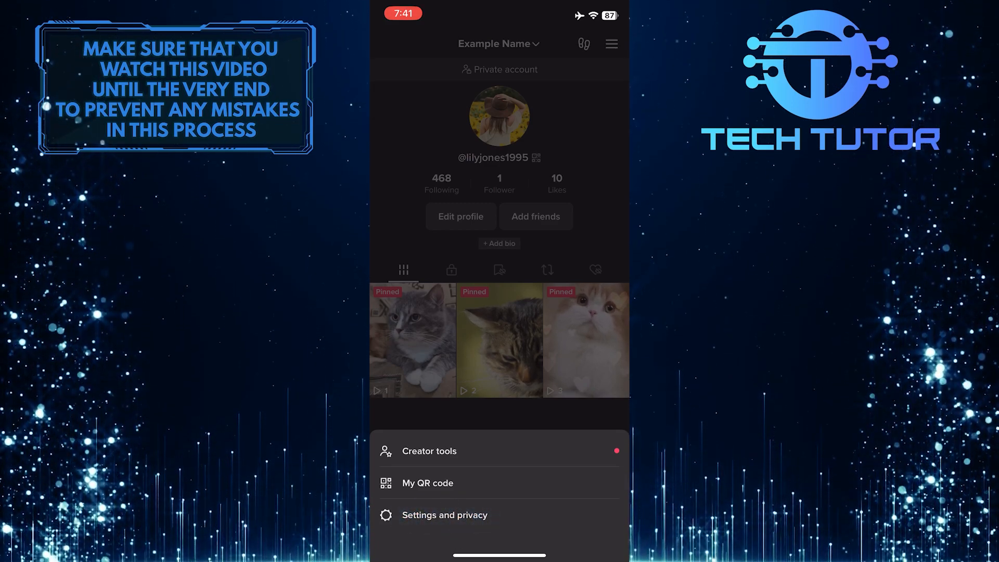
{"action": "left_click", "coordinate": [444, 516]}
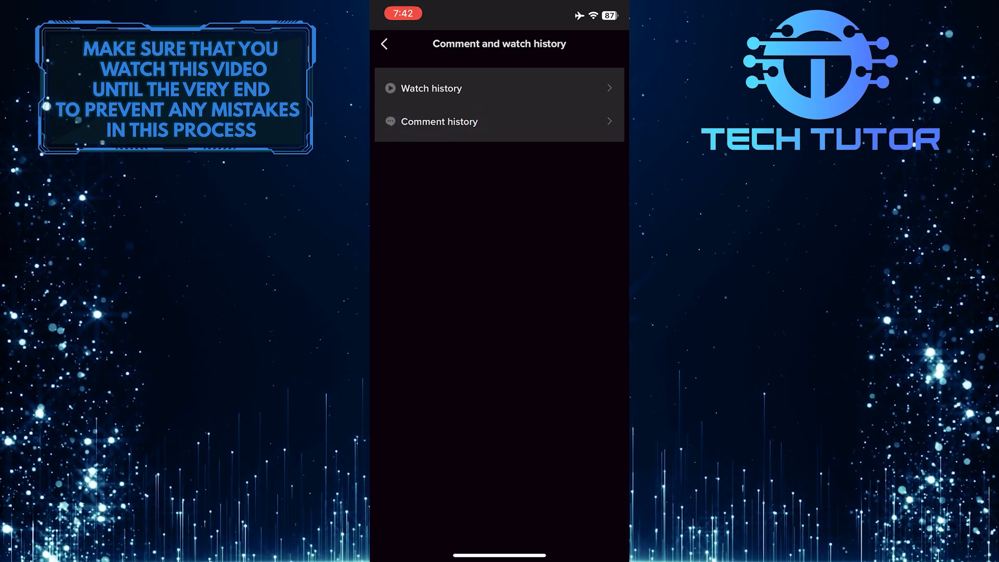
Step: Go into Comment history from the Comment and watch history page
{"action": "left_click", "coordinate": [439, 122]}
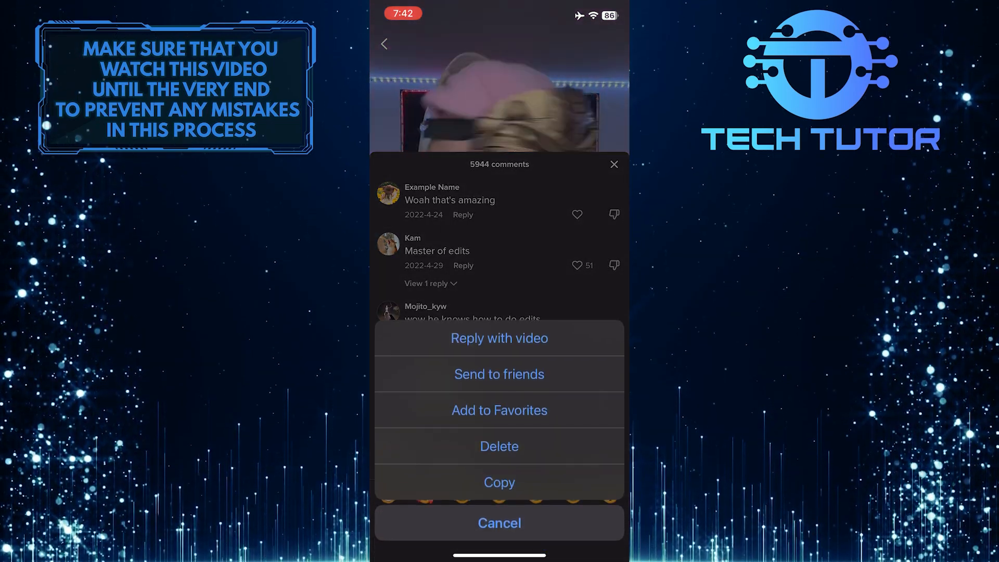
Step: Delete the comment "Woah that's amazing" from its video and return to Comment history
{"action": "left_click", "coordinate": [500, 445]}
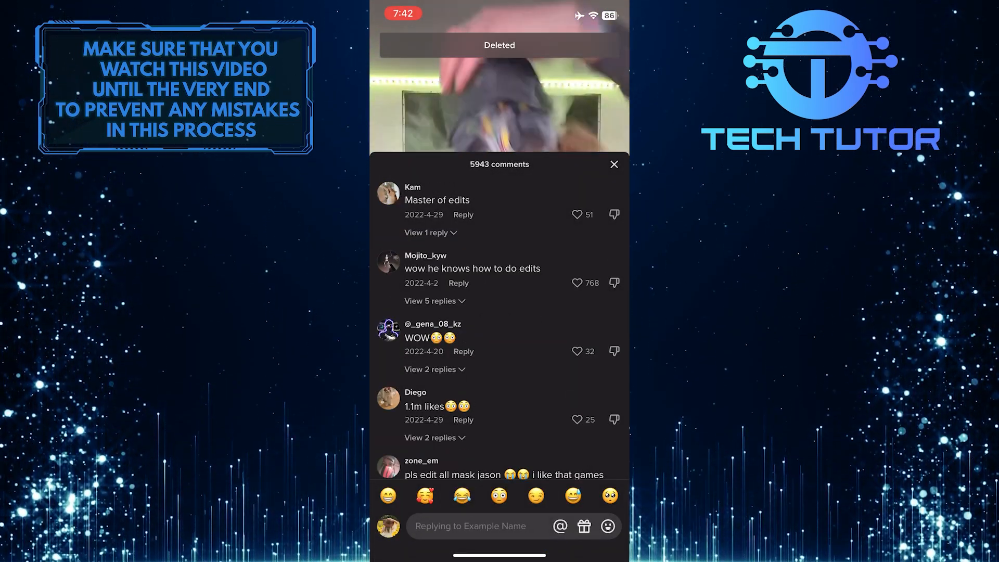
{"action": "left_click", "coordinate": [614, 165]}
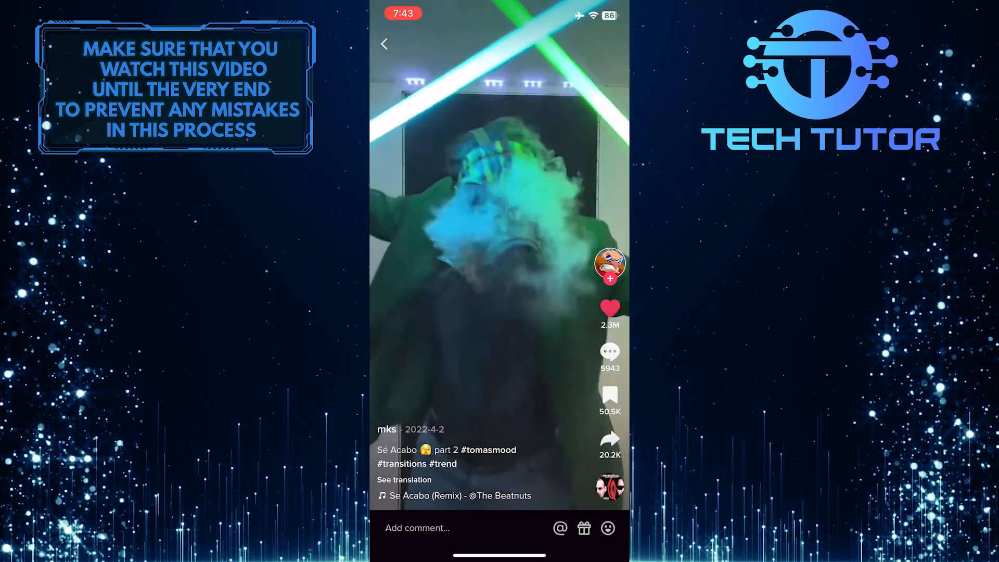
{"action": "left_click", "coordinate": [610, 356]}
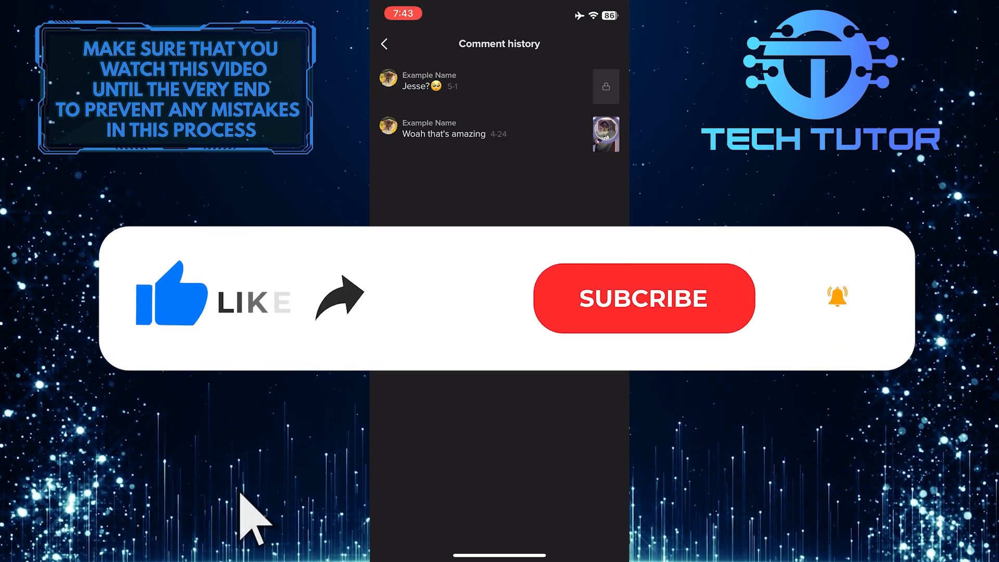
Step: Back out of Comment history to the Comment and watch history page
{"action": "left_click", "coordinate": [386, 43]}
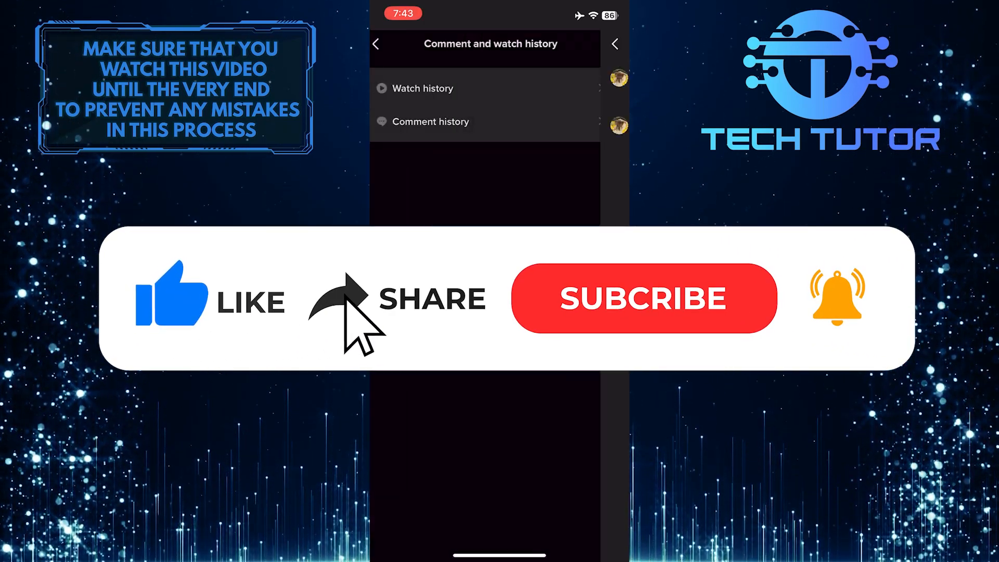
{"action": "left_click", "coordinate": [645, 299]}
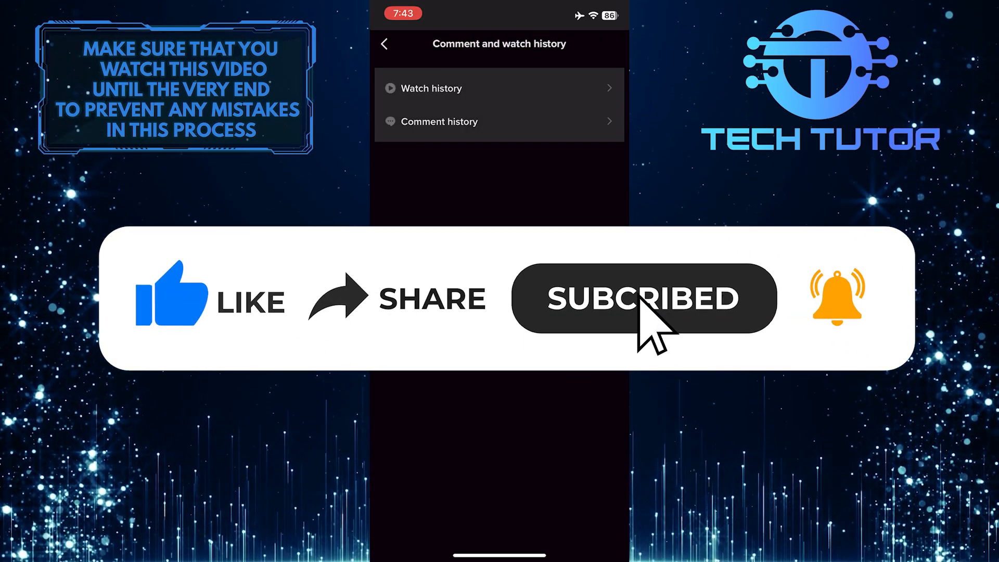